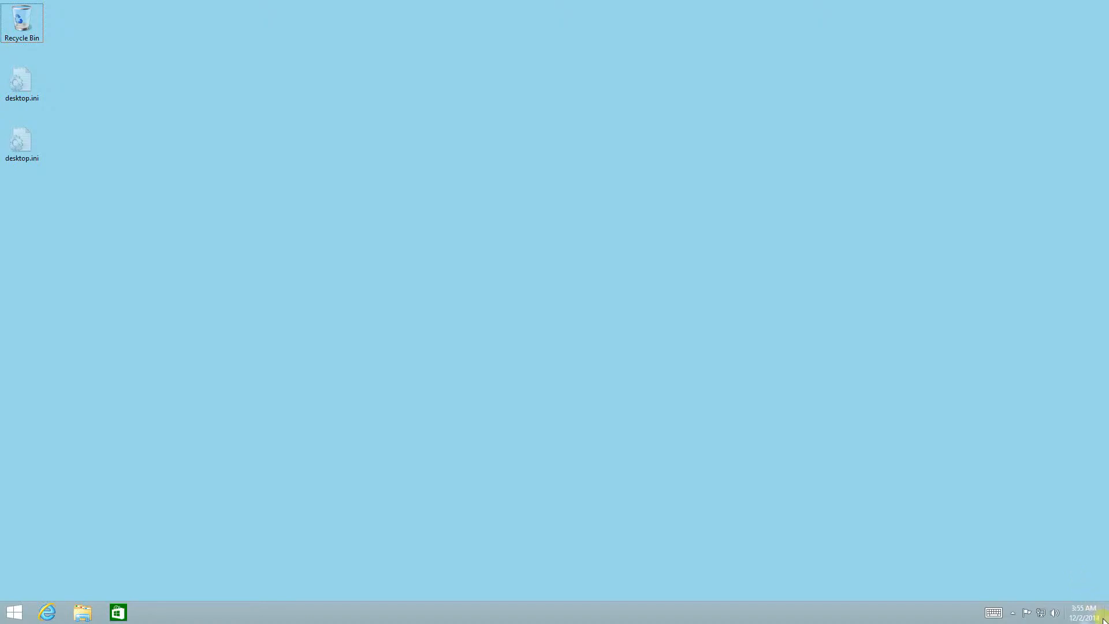
mouse_move(1107, 311)
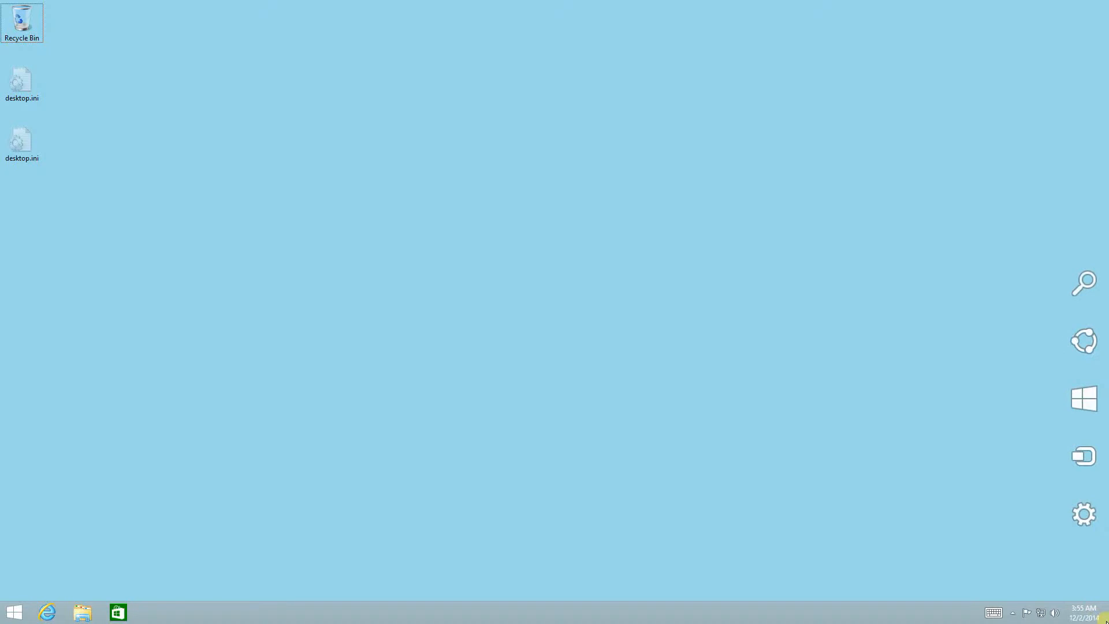
- Open the Windows 8.1 Start screen from the taskbar Start button, then the desktop Settings pane
left_click(610, 356)
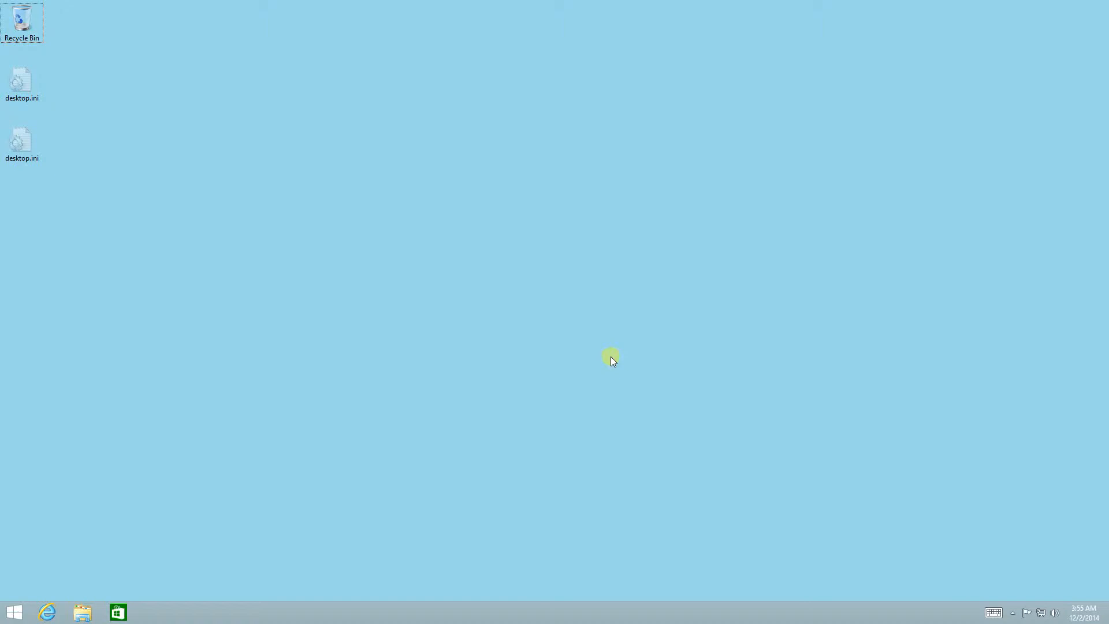
left_click(13, 611)
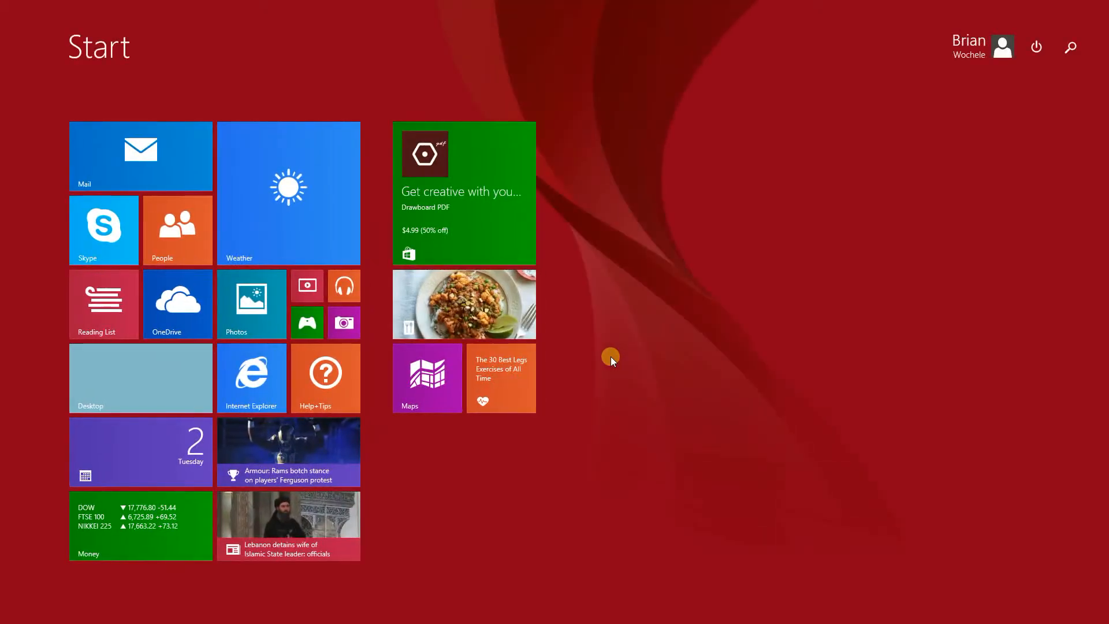
left_click(140, 378)
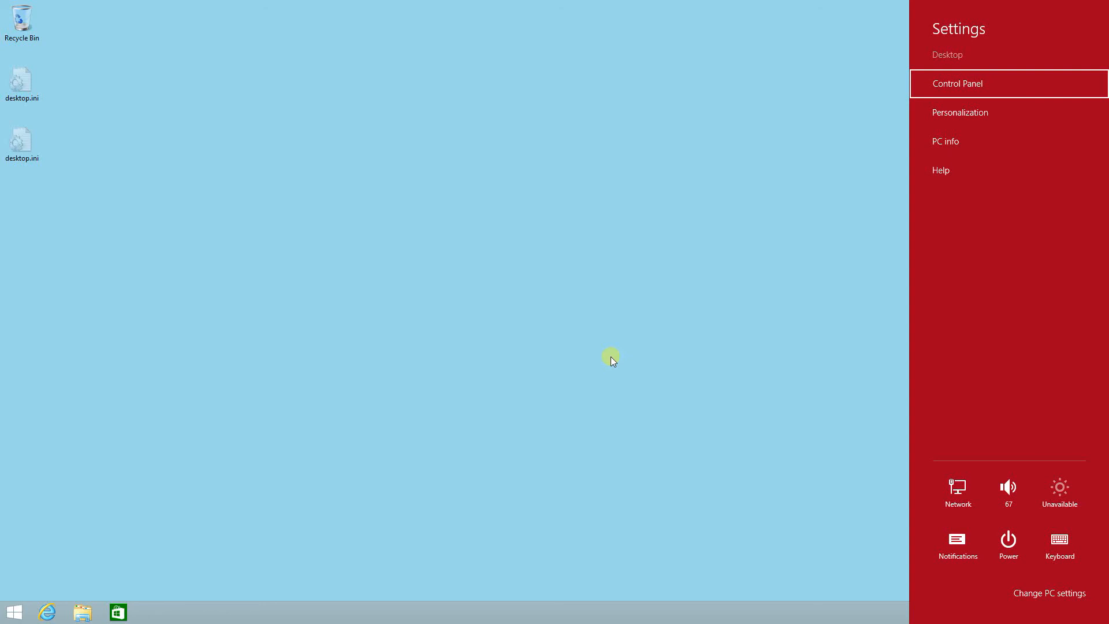
mouse_move(957, 546)
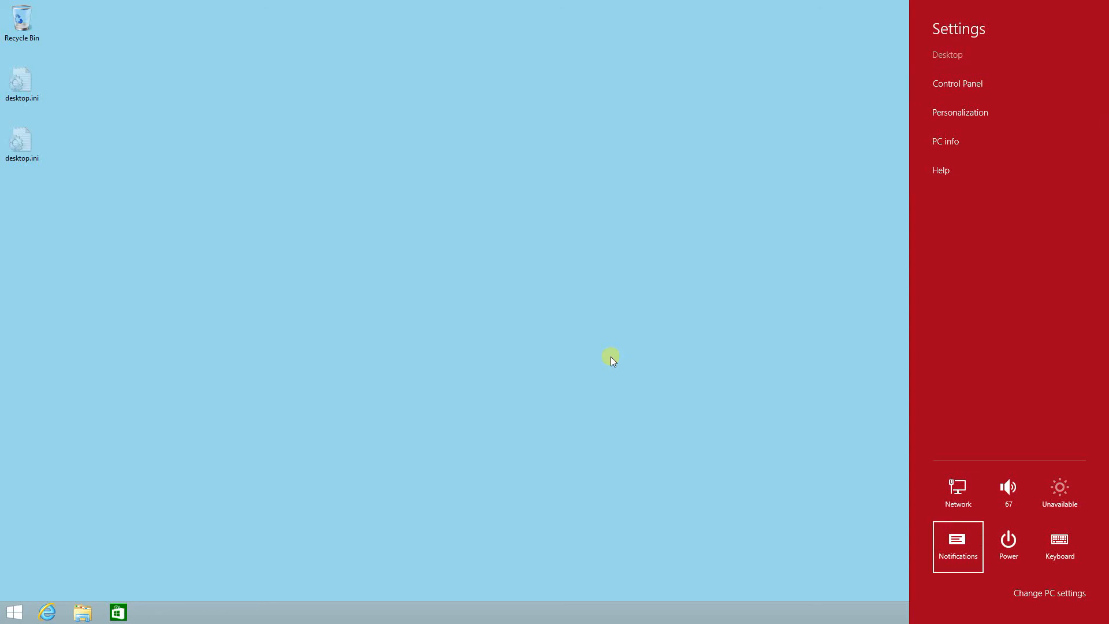